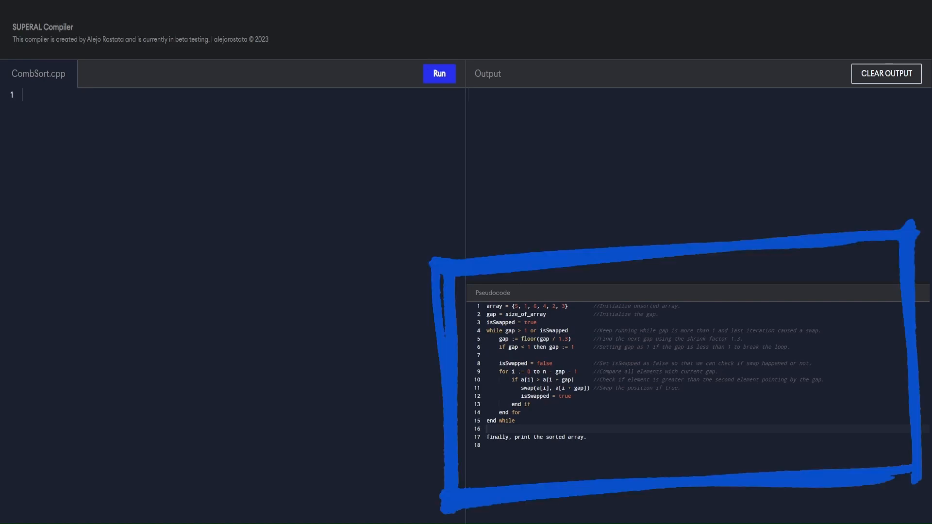
# Include iostream in CombSort.cpp and begin the main function.
pyautogui.click(24, 95)
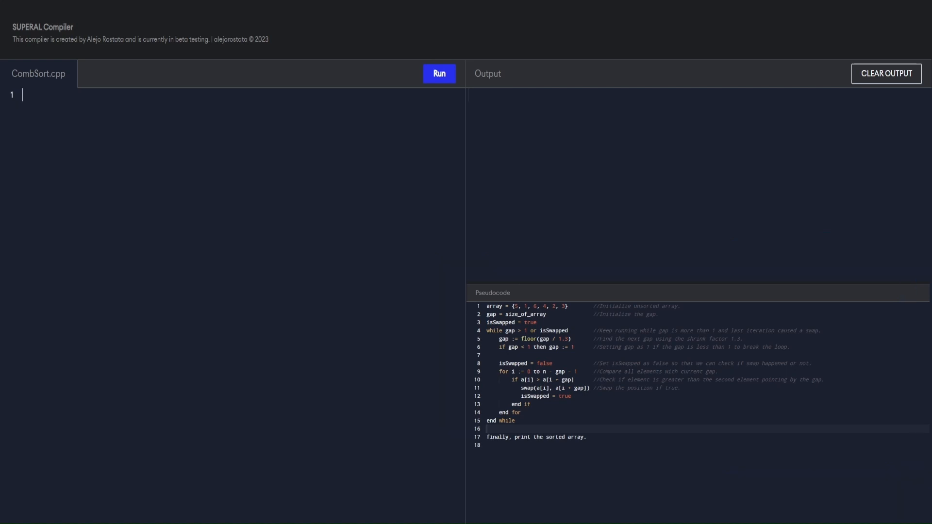
pyautogui.write('#')
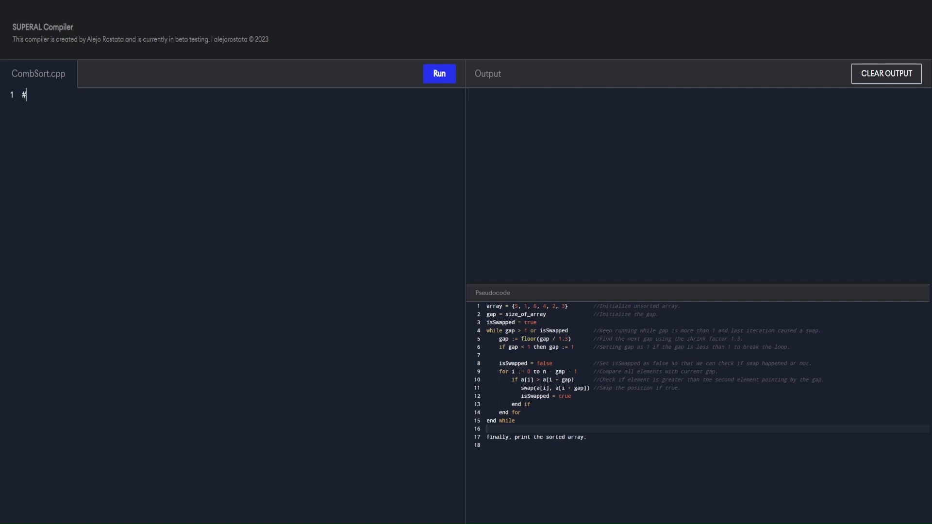
pyautogui.write('include<iostream>')
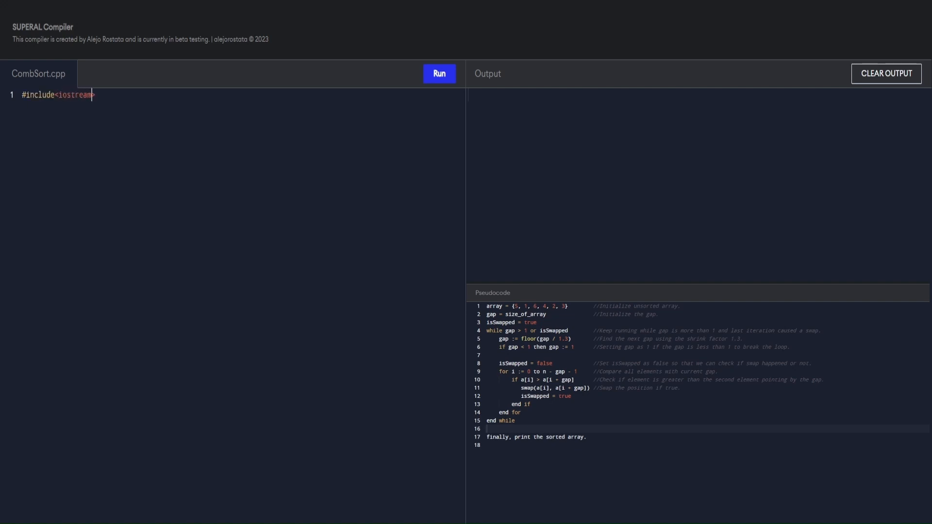
pyautogui.write('#int main(){')
pyautogui.write('int a[] = {};')
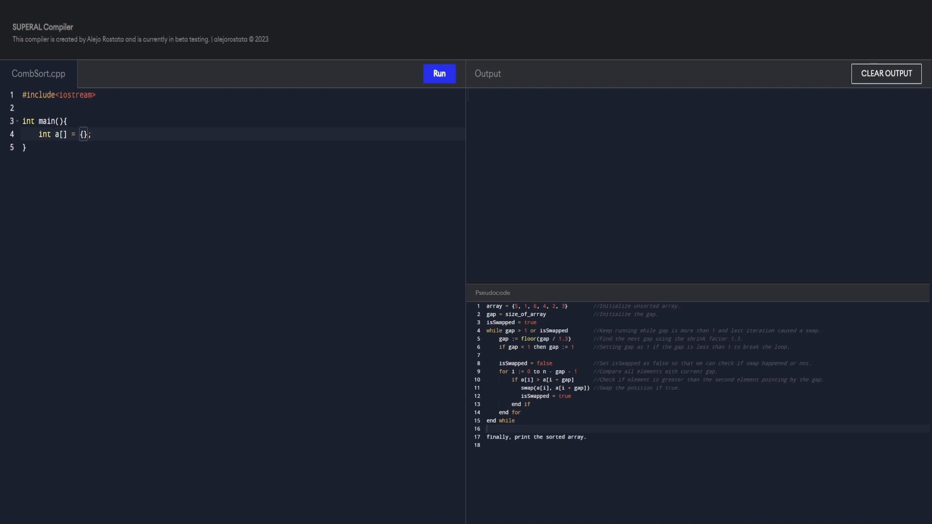
# Declare a[] = {5,1,6,4,2,3}, n = sizeof(a)/sizeof(a[0]), gap = n, and isSwapped = true.
pyautogui.write('5,1,6,4,2,3')
pyautogui.write('int gap = n;')
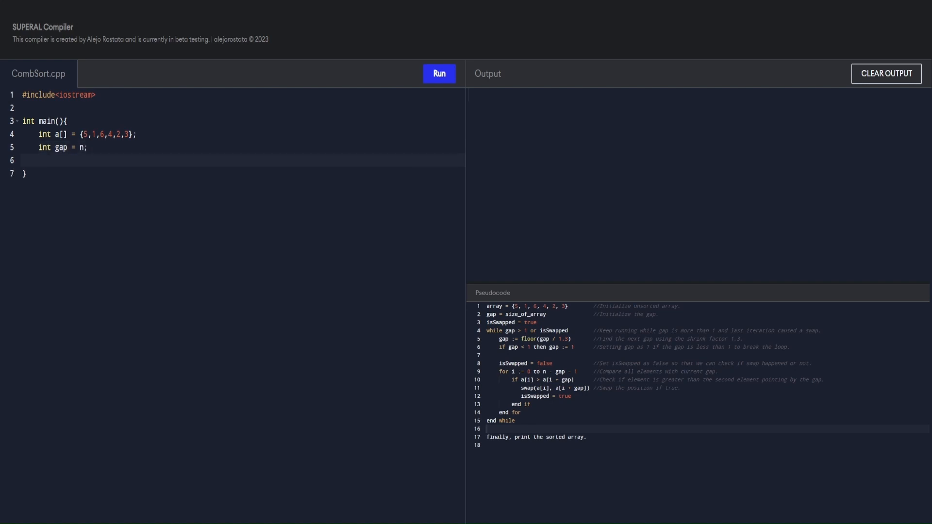
pyautogui.write('bool isSwapped')
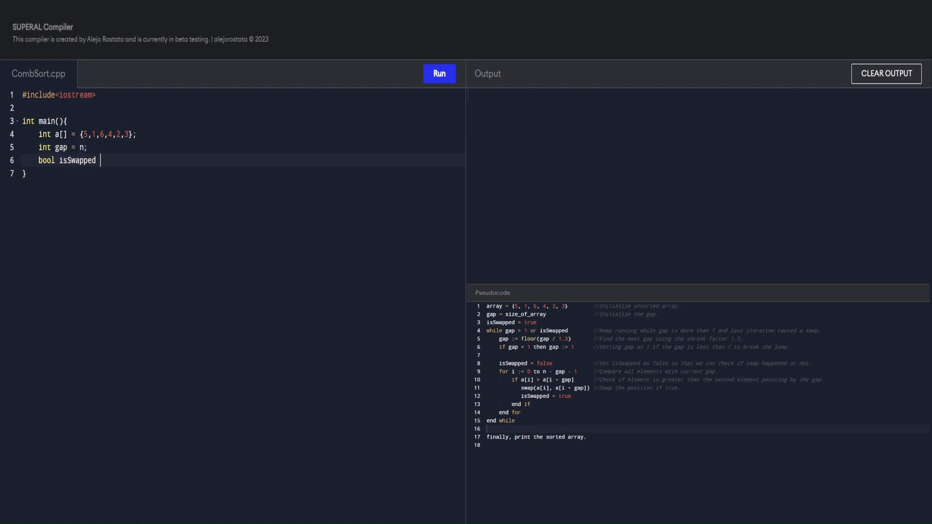
pyautogui.write('= true;')
pyautogui.write('int n = si')
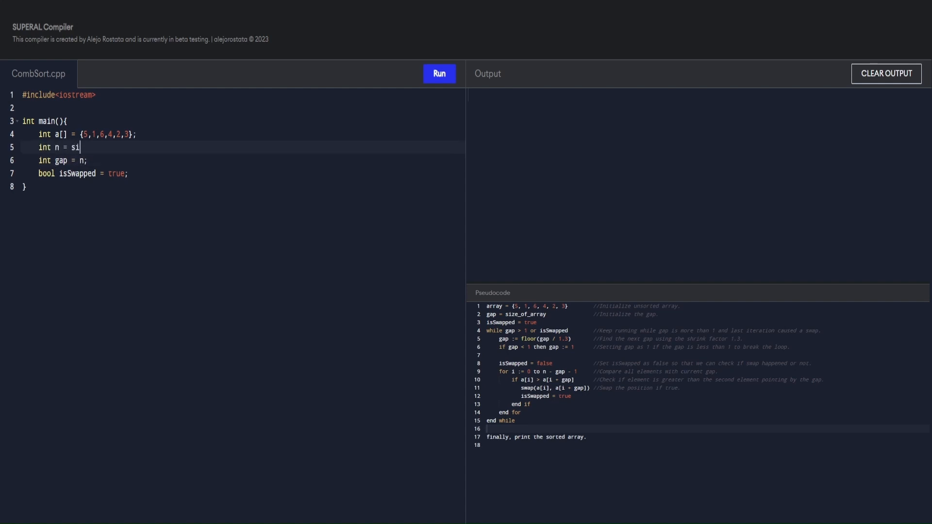
pyautogui.write('zeof(a) ;')
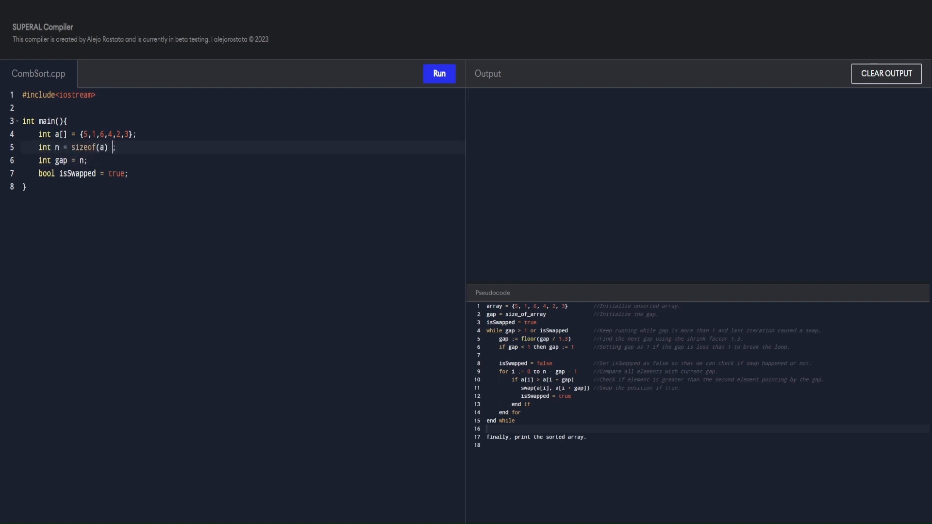
pyautogui.write('/ sizeof()')
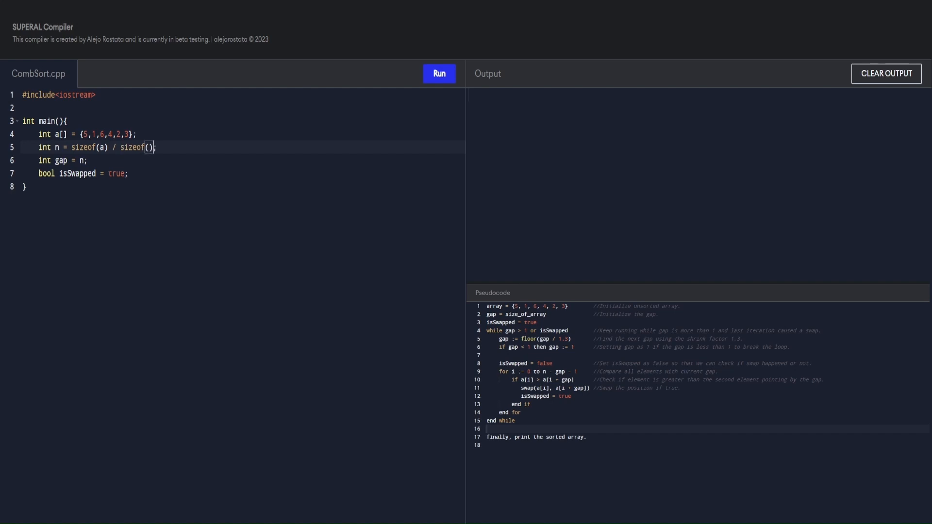
pyautogui.write('a[]')
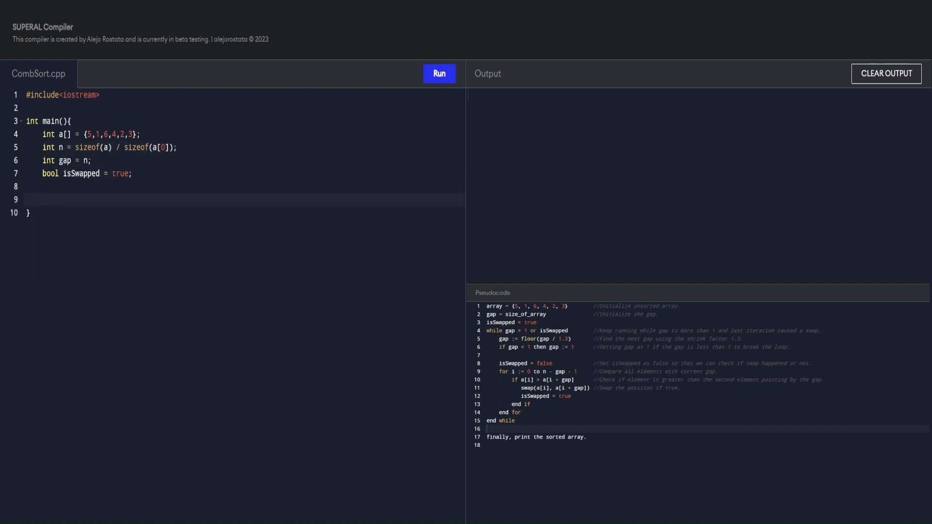
pyautogui.write('while(){')
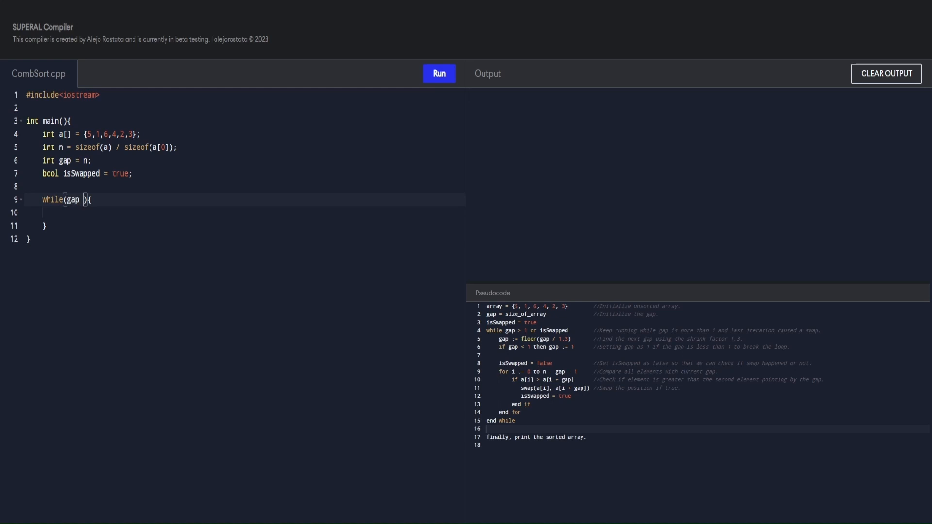
# Write while(gap > 1 || isSwapped) with gap = floor(gap/1.3), clamp to 1, and isSwapped = false.
pyautogui.write('> 1 || is')
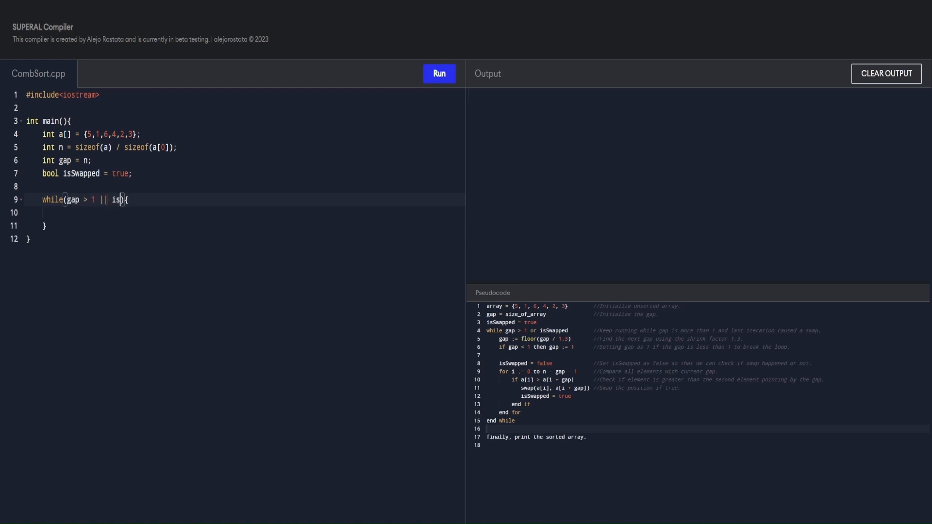
pyautogui.write('Swapped')
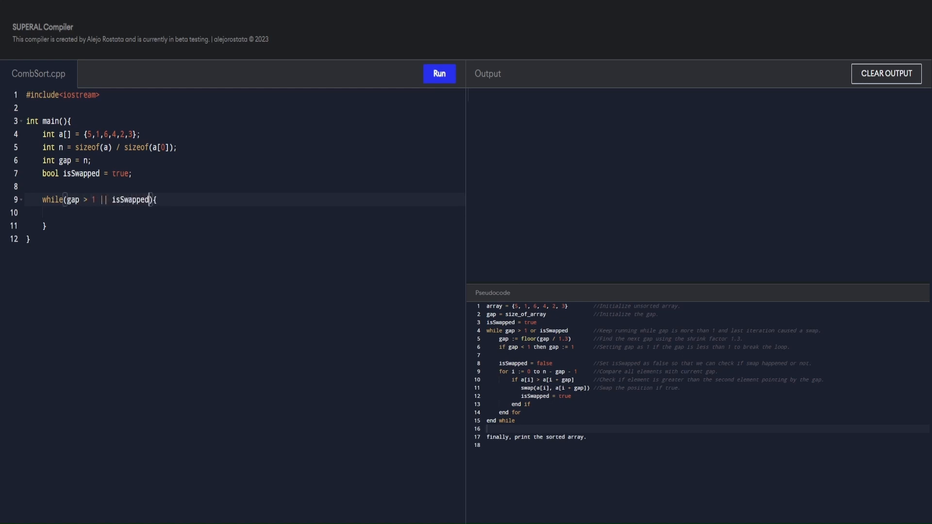
pyautogui.write('gap = floor(gap/1.3);')
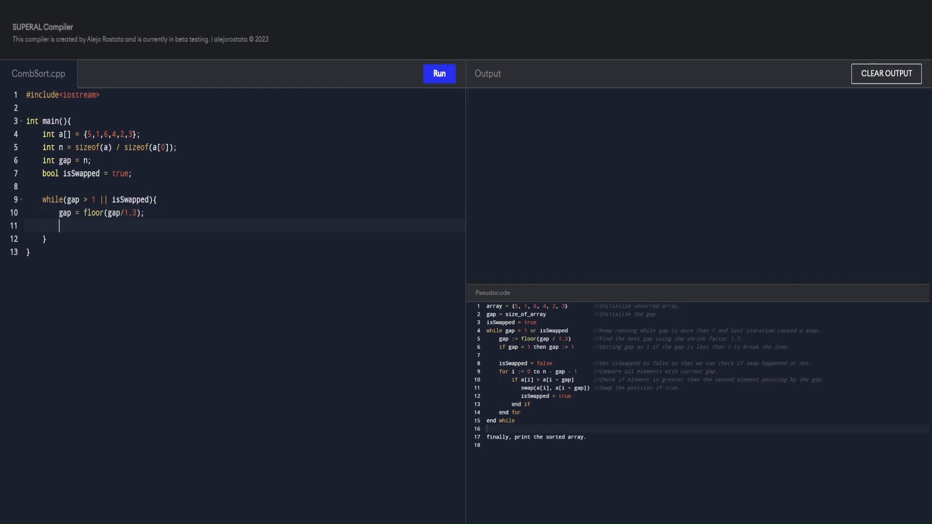
pyautogui.write('if(gap <)')
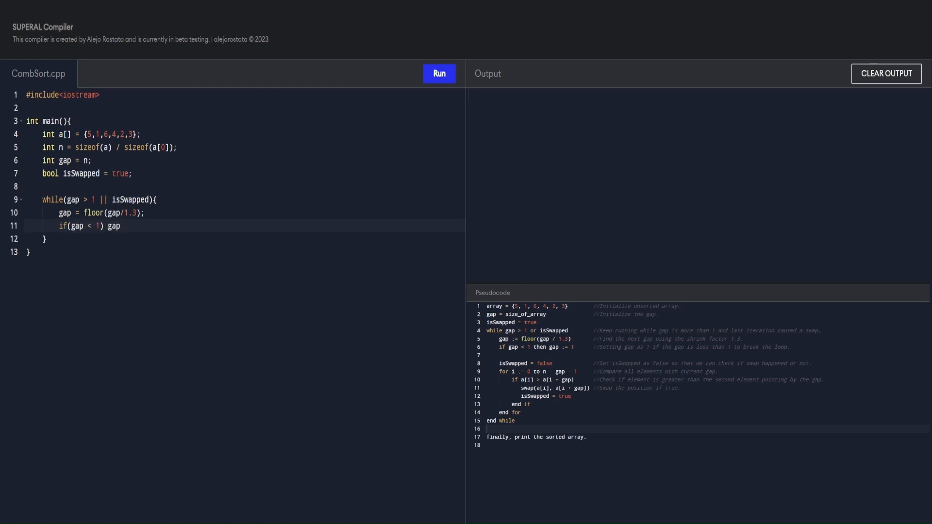
pyautogui.write('= 1;')
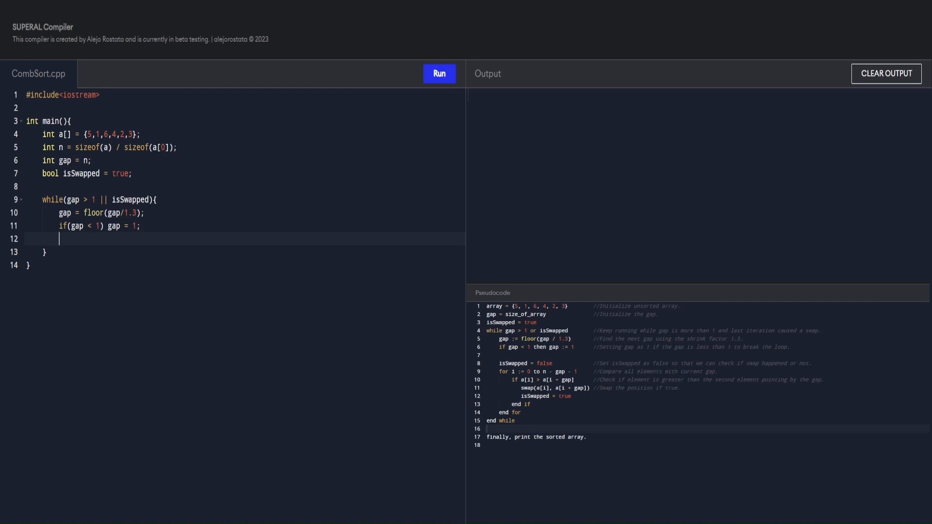
pyautogui.write('isSwapped = false;')
pyautogui.write('for(){')
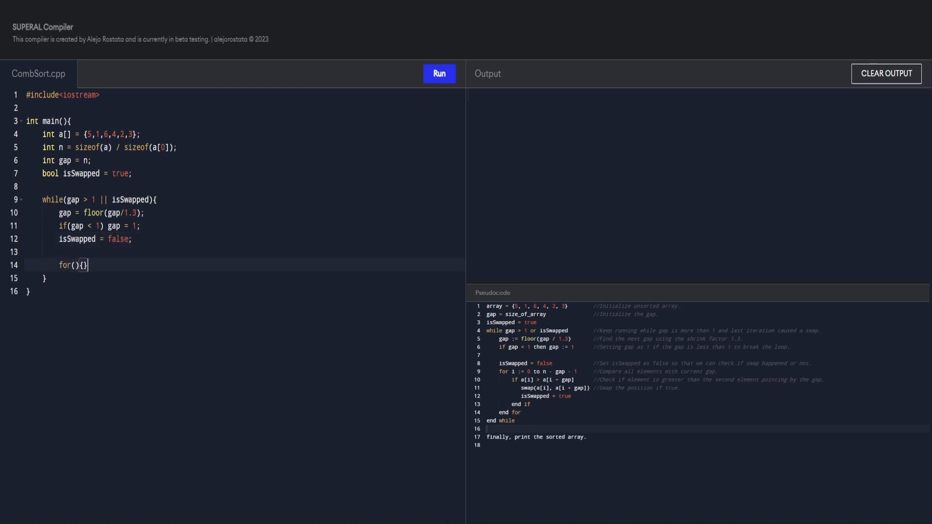
# Add the for loop over i < n-gap that swaps out-of-order pairs and sets isSwapped = true.
pyautogui.write('int i')
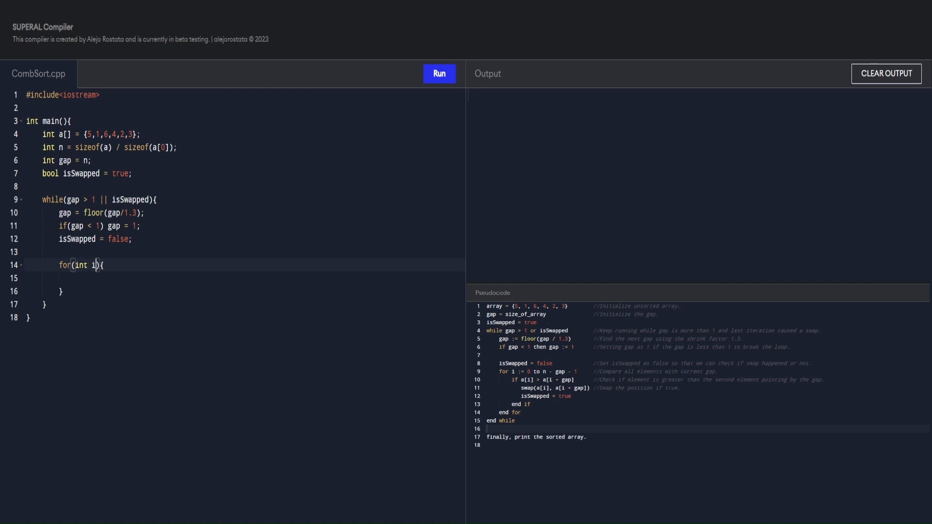
pyautogui.write('=0;')
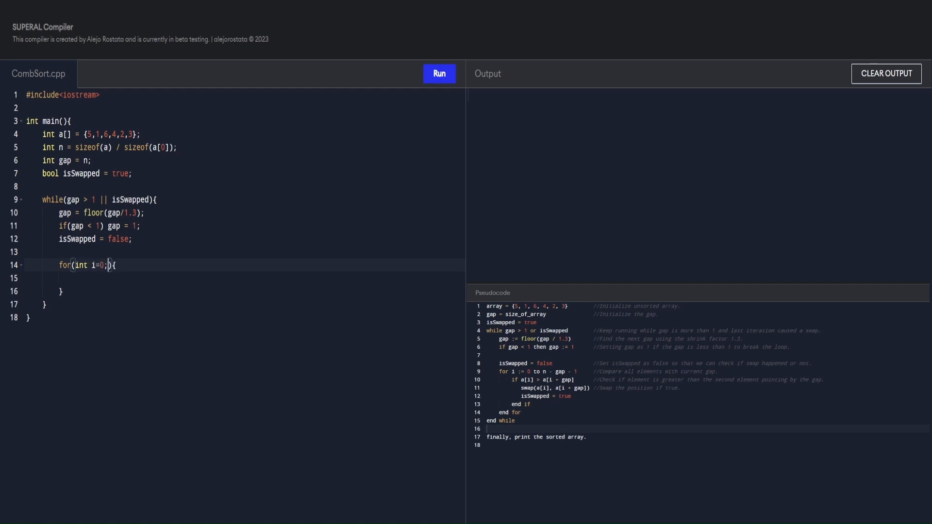
pyautogui.write('i<n-gap;')
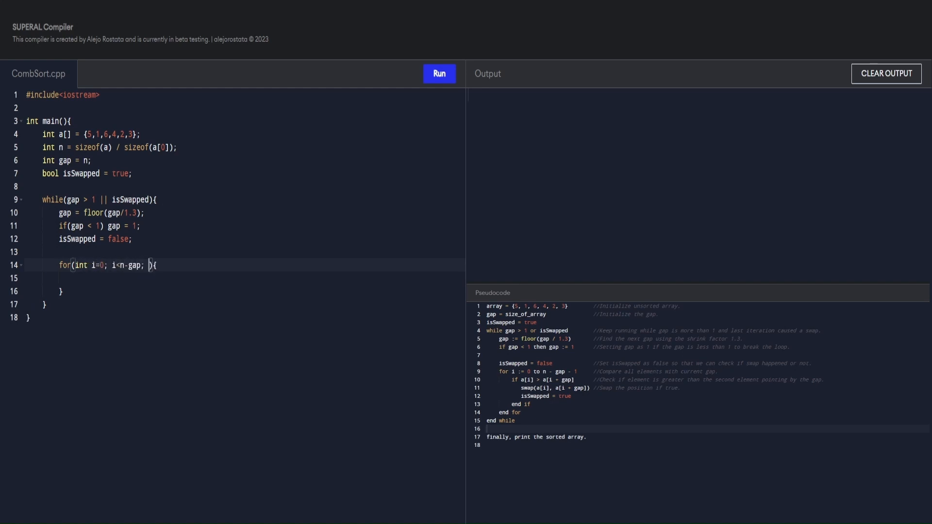
pyautogui.write('i++)')
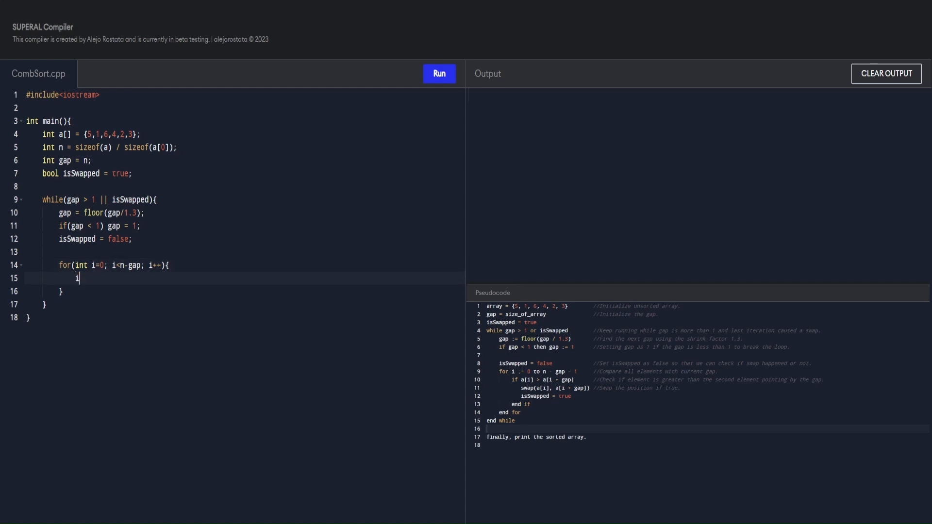
pyautogui.write('f(){')
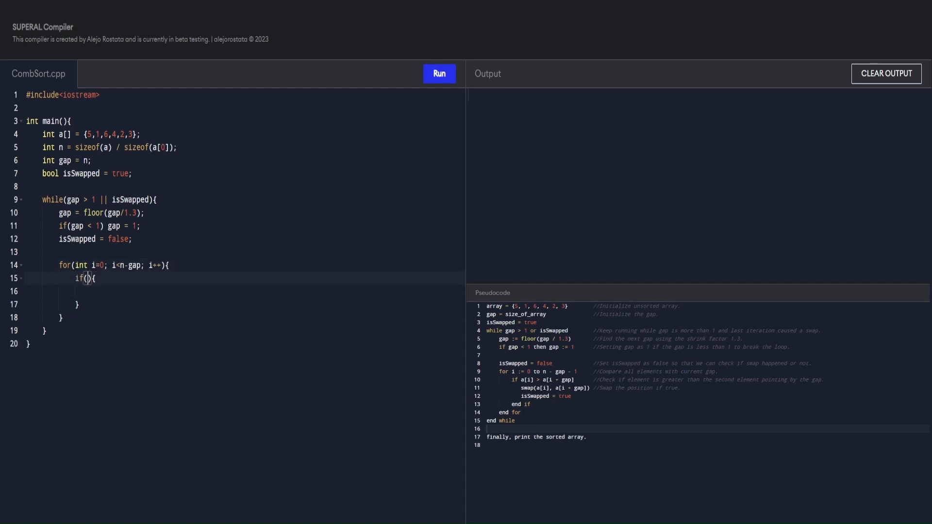
pyautogui.write('a[i] > a[i+gap')
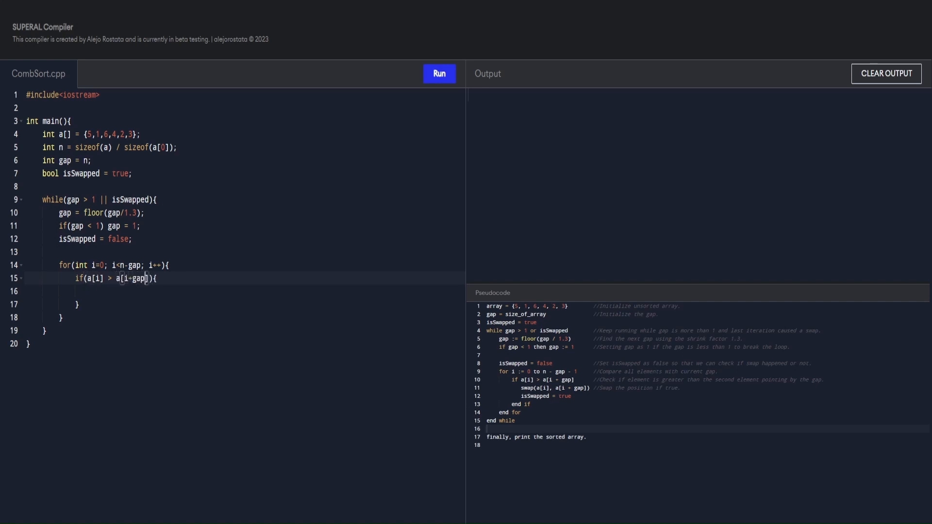
pyautogui.write('std:swap(a[]);')
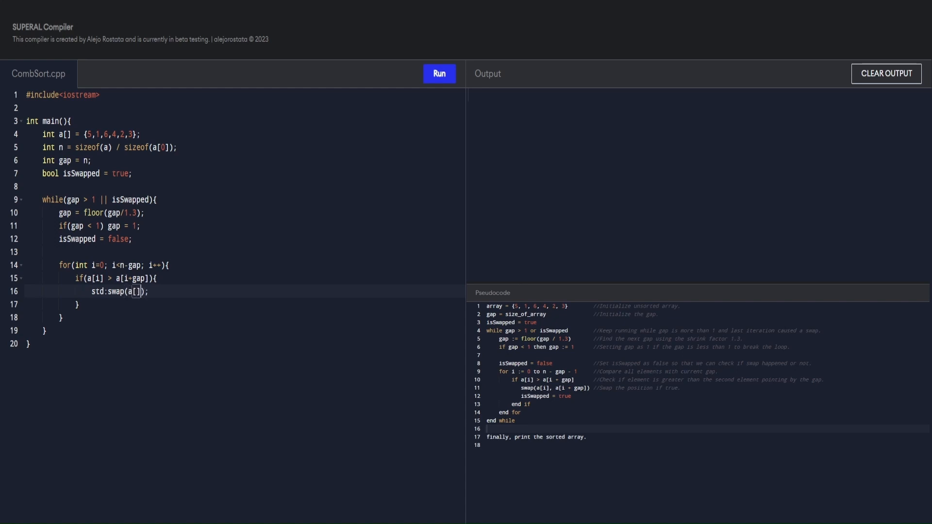
pyautogui.write(', a[]')
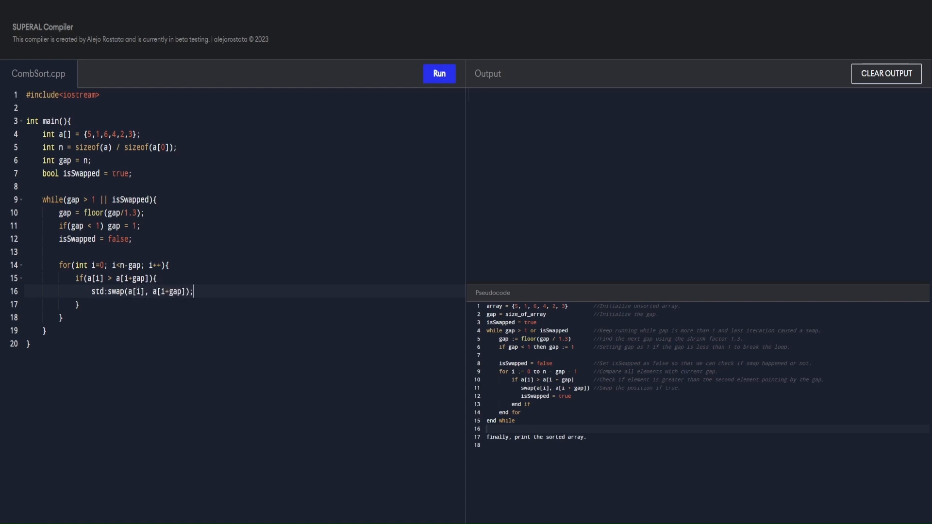
pyautogui.write('isSwapped')
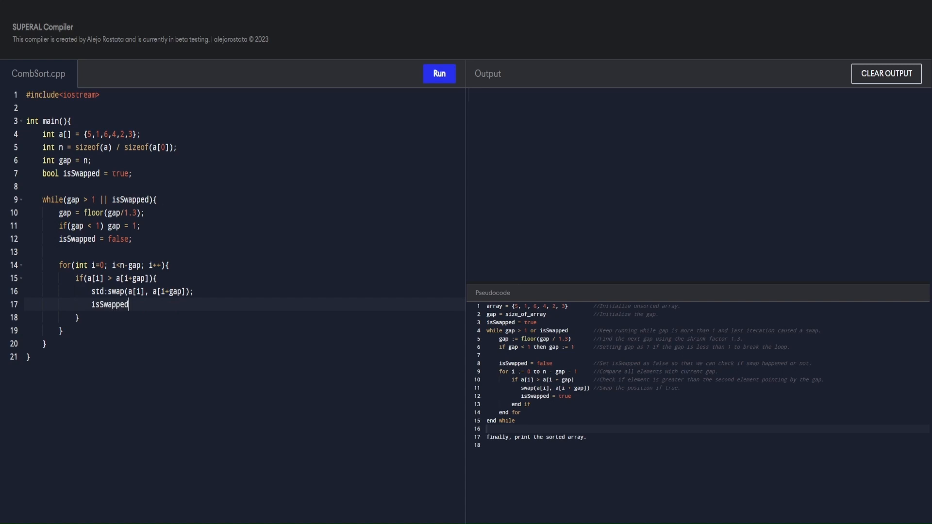
pyautogui.write('= true;')
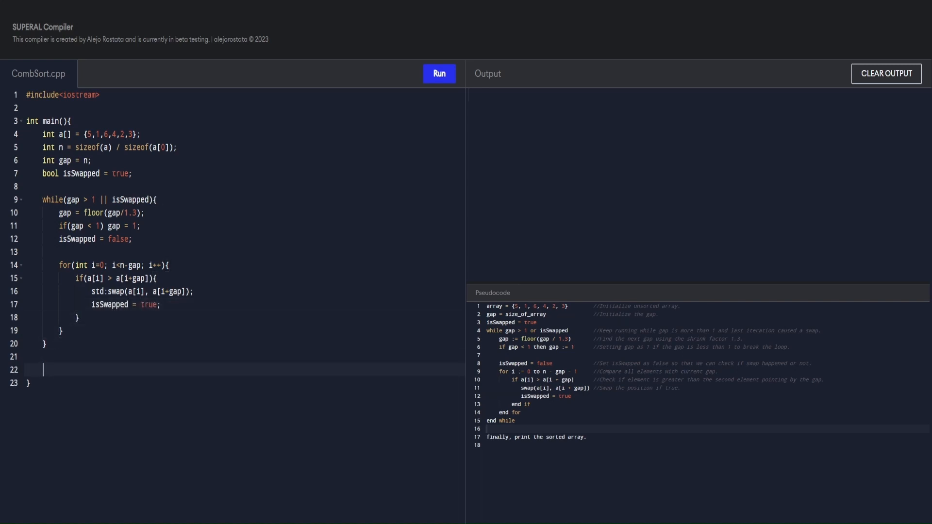
# Print each element with std::cout << a[i] << " " in a loop, then return 0.
pyautogui.write('for(int)')
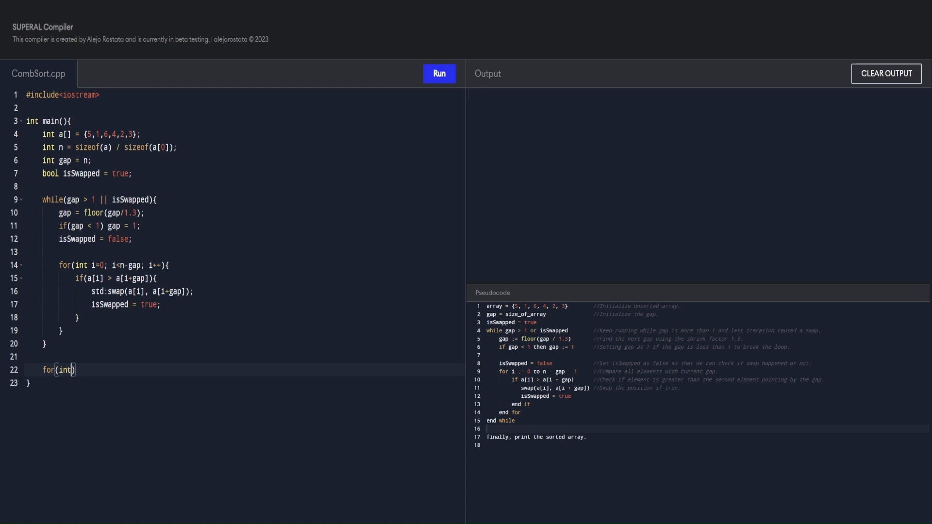
pyautogui.write('i=0; i<')
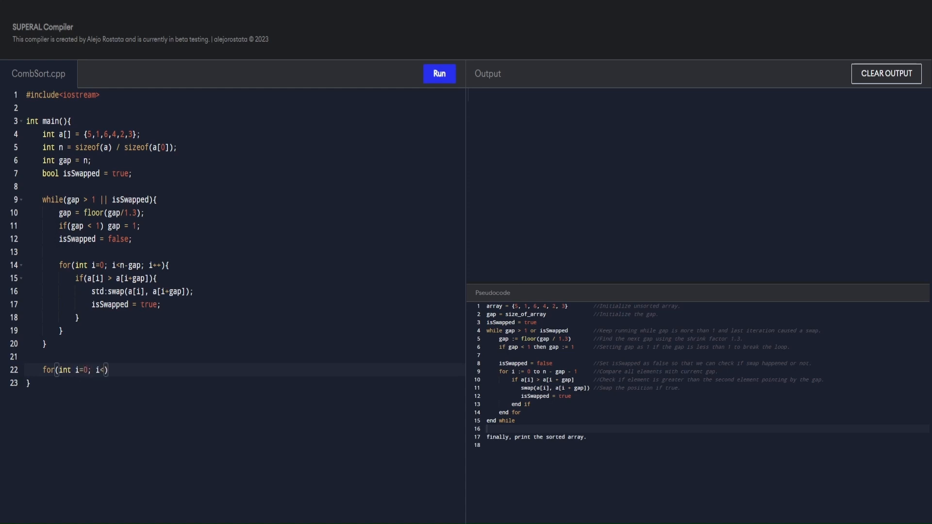
pyautogui.write('n; i++)')
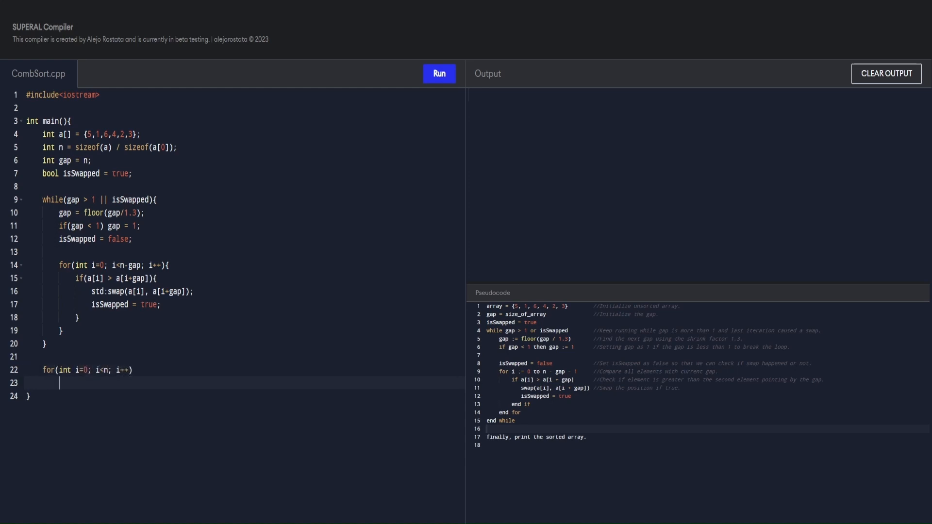
pyautogui.write('std::cout<<')
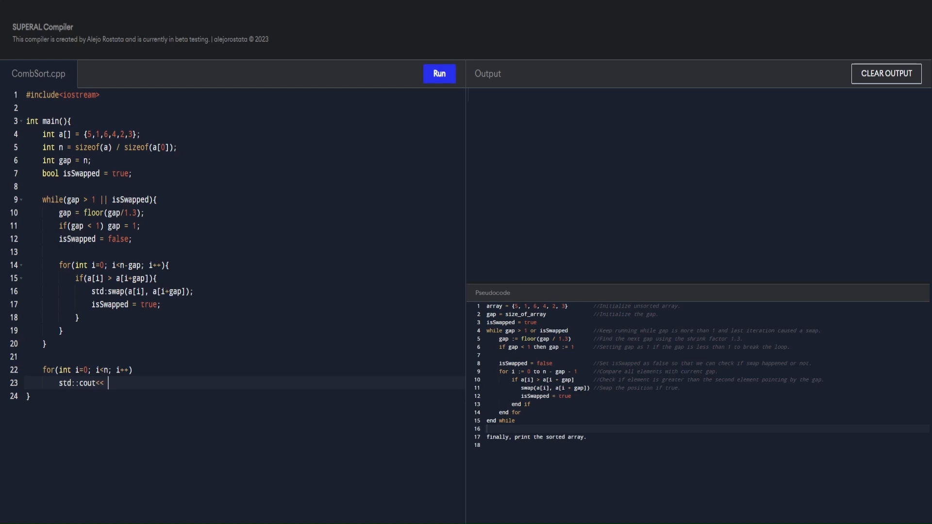
pyautogui.write('a[i] << " ";')
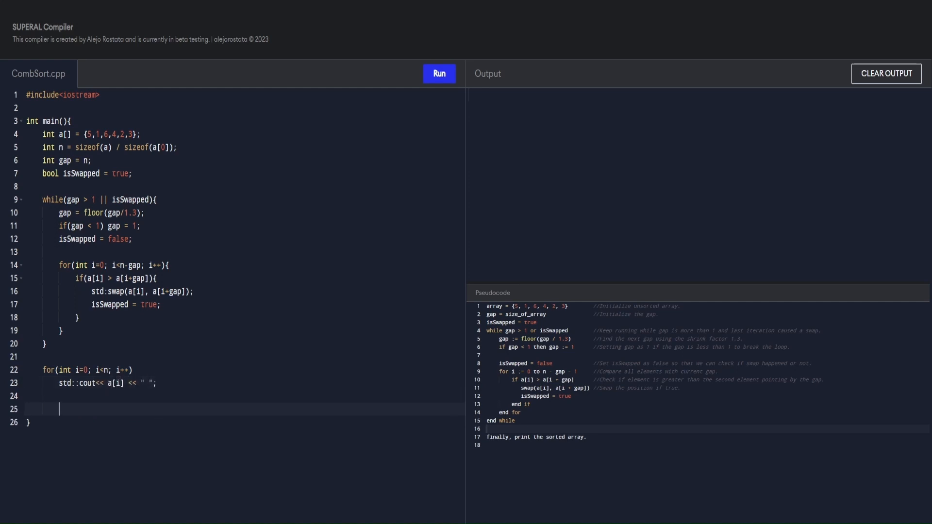
pyautogui.write('return 0;')
pyautogui.write('//SORT ELEMENTS.')
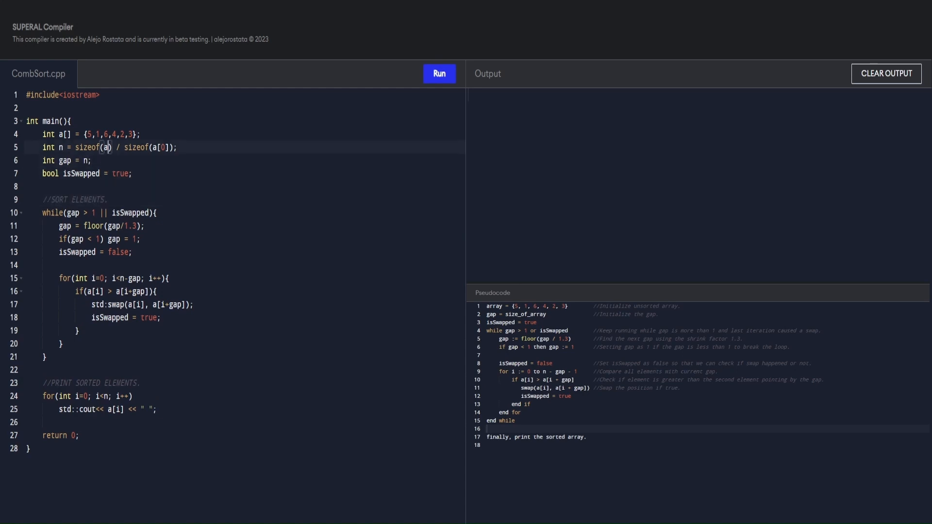
# Add an //INITIALIZATION. comment and run, getting floor and swap not-declared errors.
pyautogui.write('//INITIALIZATION.')
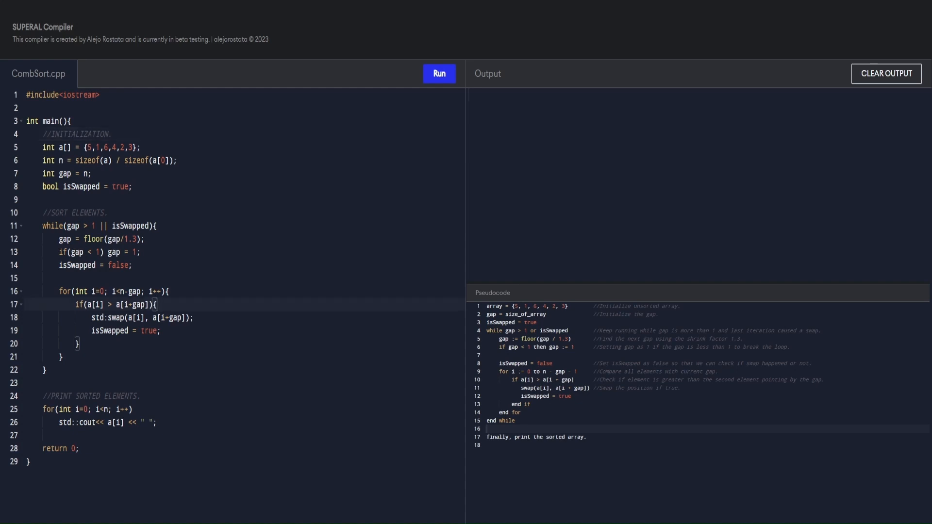
pyautogui.click(439, 74)
pyautogui.write('#')
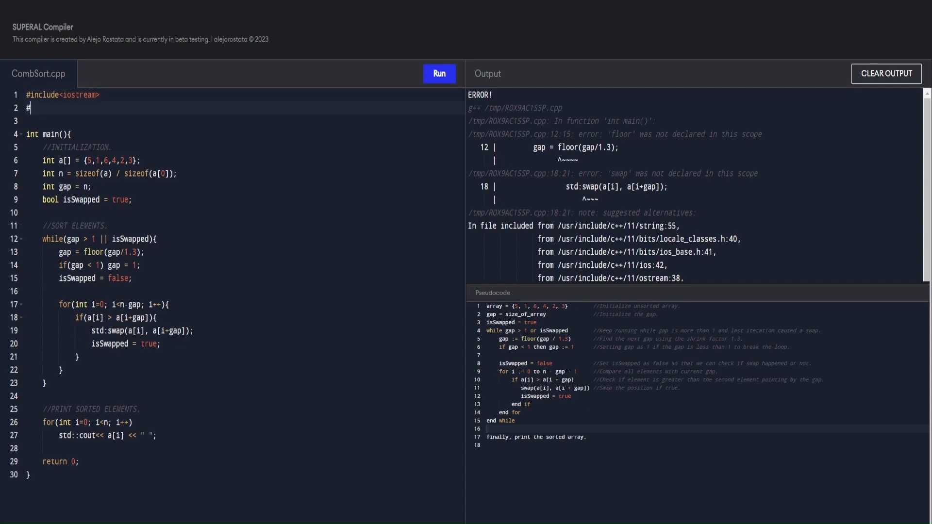
# Include cmath, correct std:swap to std::swap, and rerun the code.
pyautogui.write('include<cmath>')
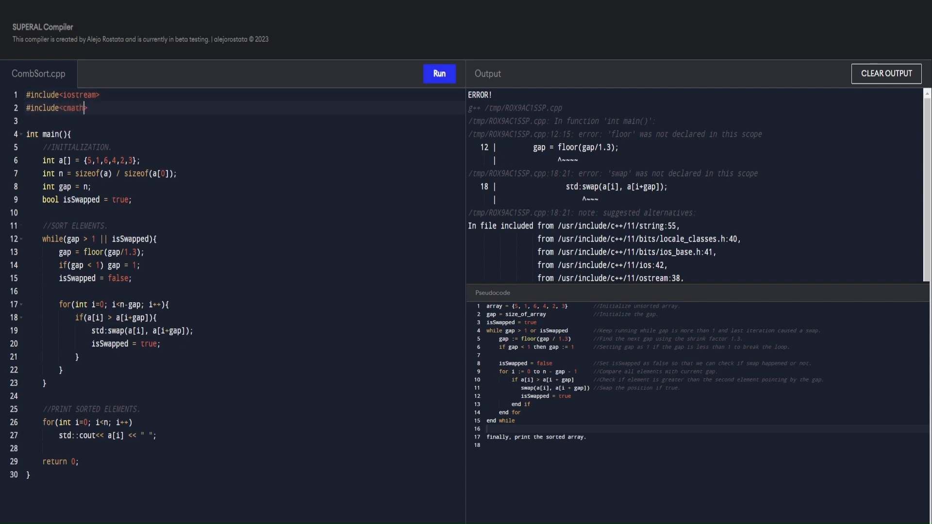
pyautogui.click(438, 74)
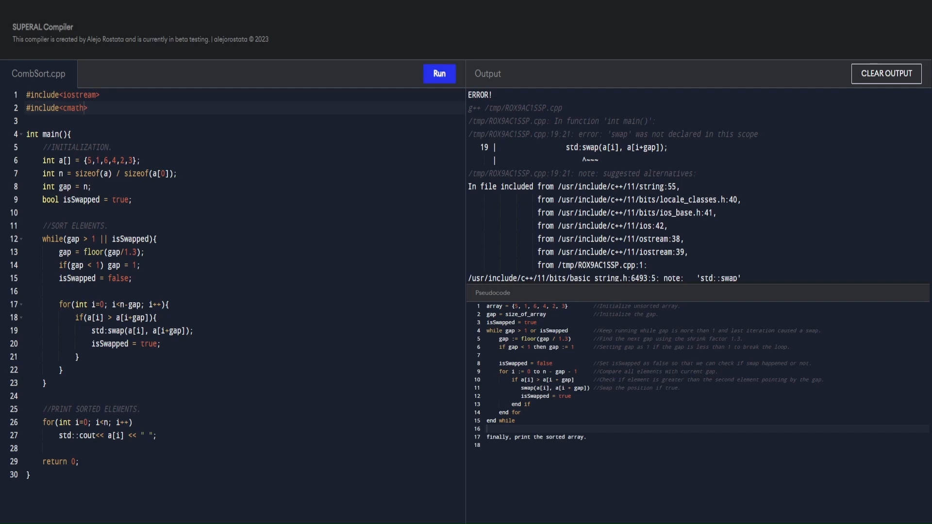
pyautogui.click(439, 73)
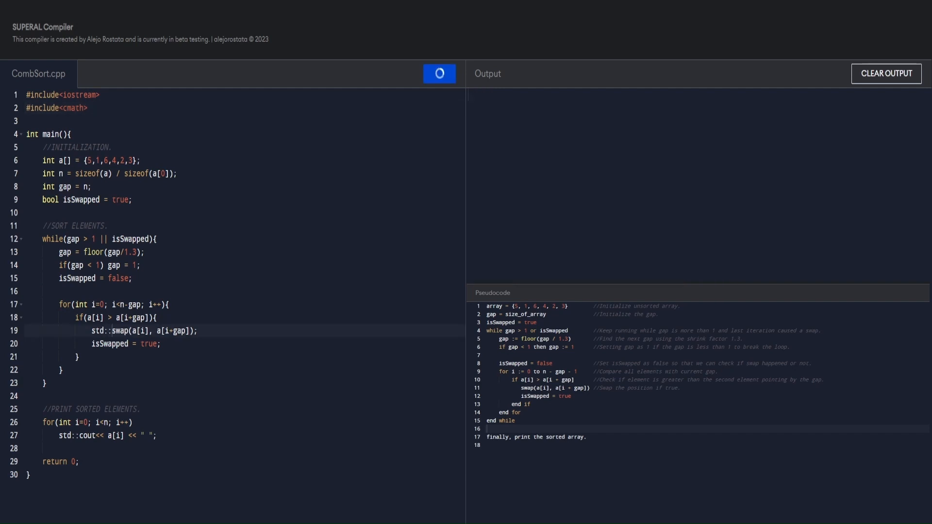
# Run the program and confirm it prints 1 2 3 4 5 6.
pyautogui.click(439, 74)
pyautogui.write('gap = (gap = ')
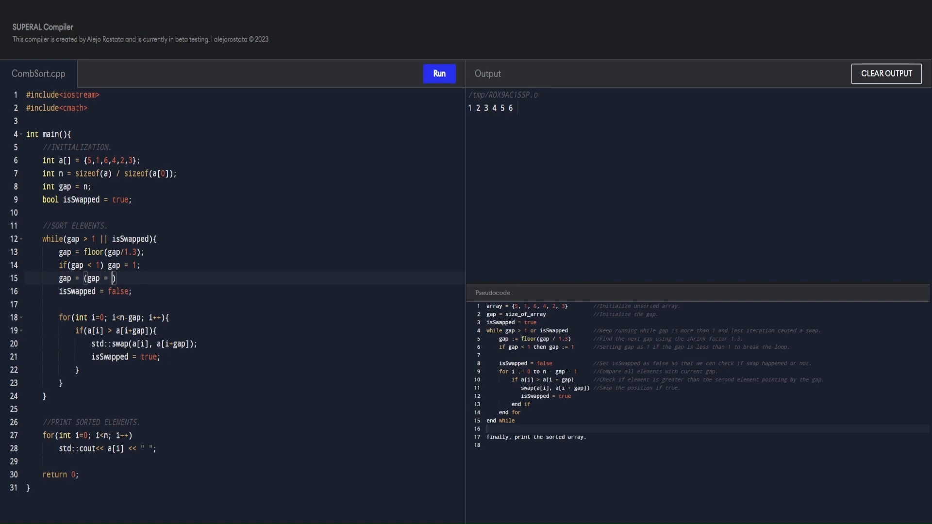
# Replace the floor and clamp lines with gap = (gap = floor(gap/1.3)) < 1 ? 1 : gap;.
pyautogui.write('floor(gap/1.3')
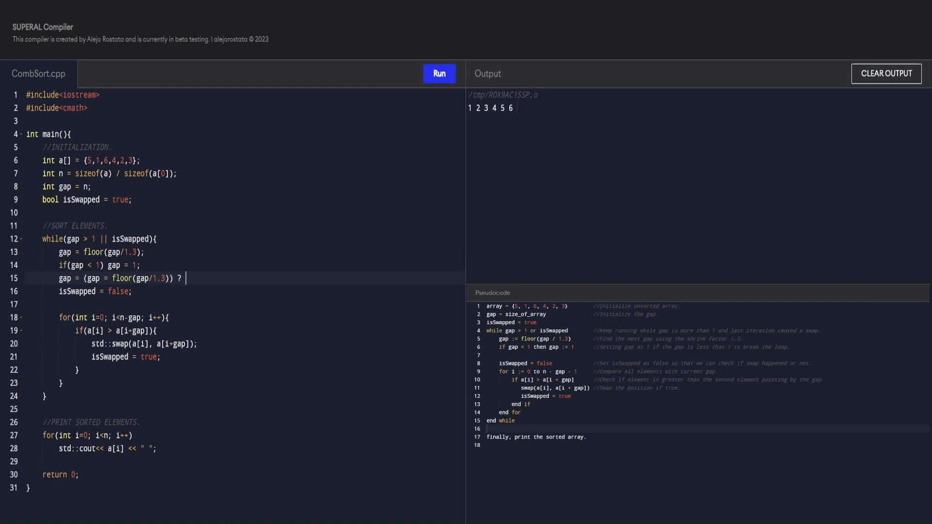
pyautogui.write('< 1')
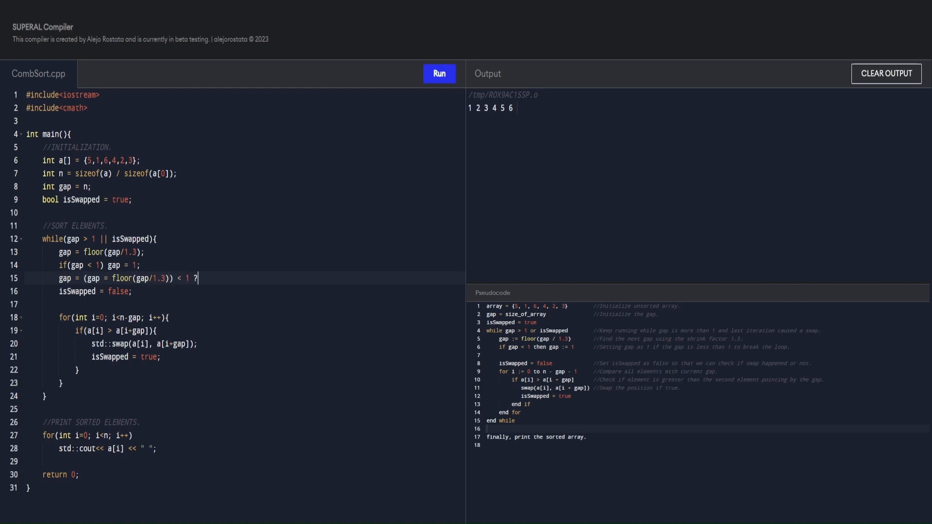
pyautogui.write('1:gap;')
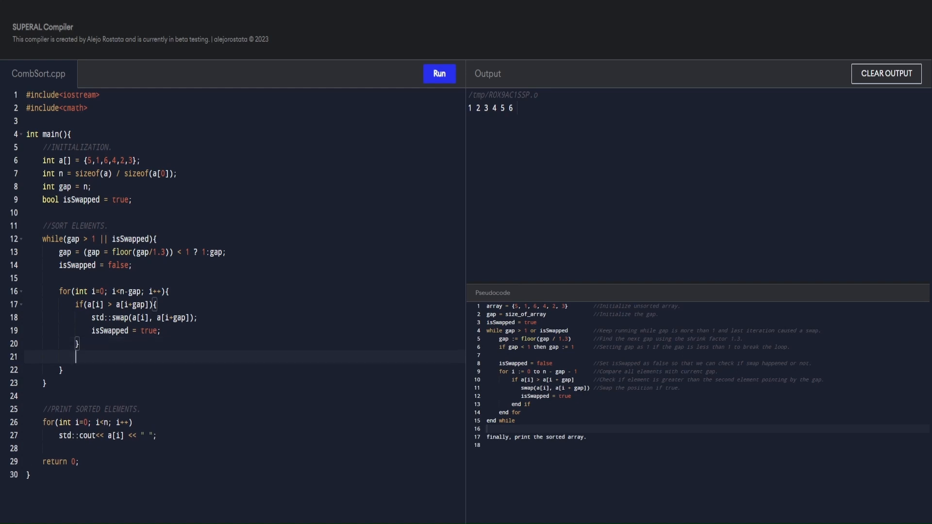
# Replace the swap if block with isSwapped = (a[i] > a[i+gap]) ? std::swap(a[i], a[i+gap]), true : false;.
pyautogui.write('isSwapped =')
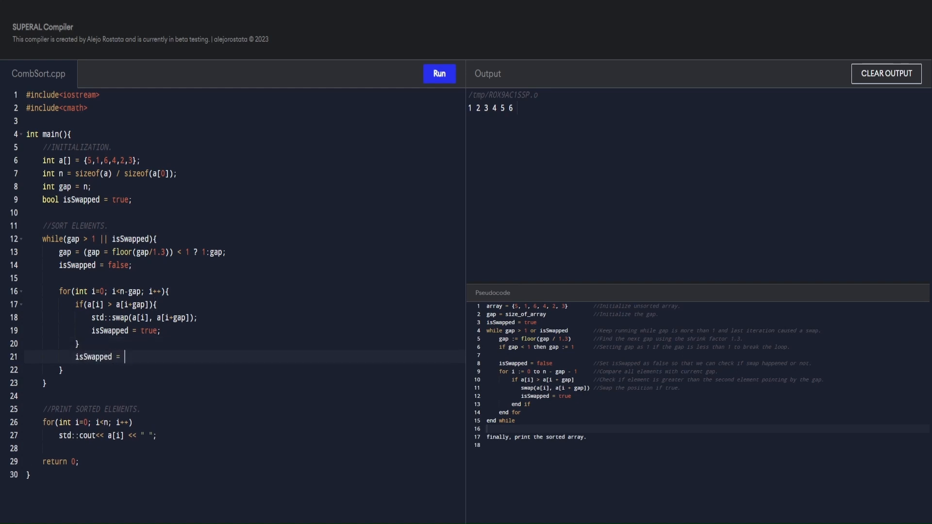
pyautogui.write('a()')
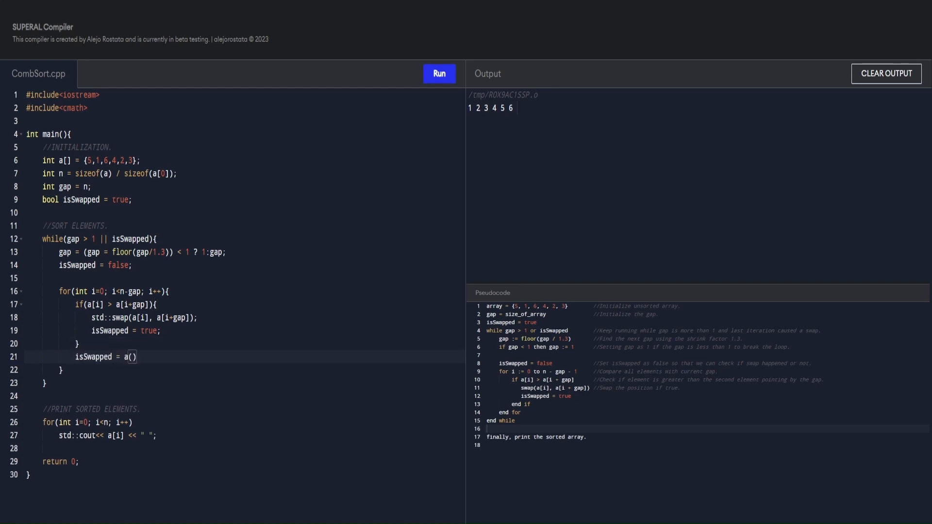
pyautogui.write('[]')
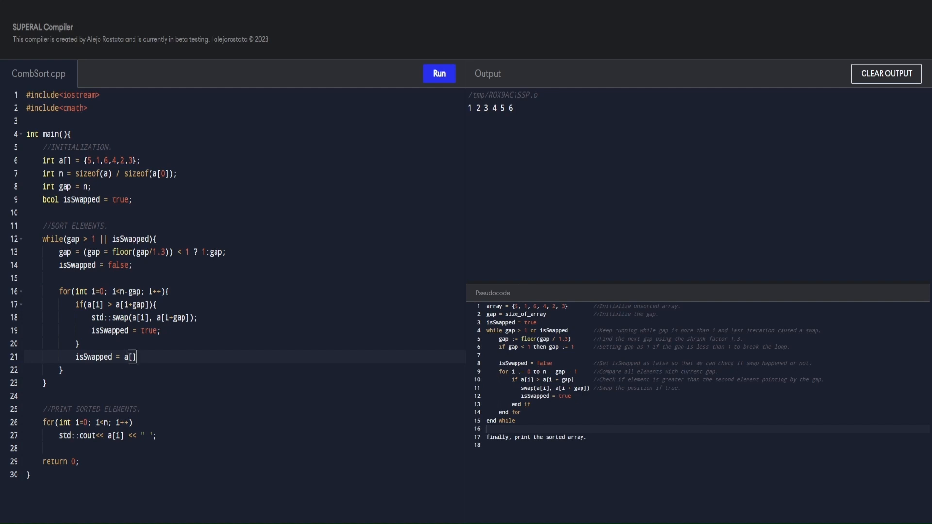
pyautogui.write('(a[i])')
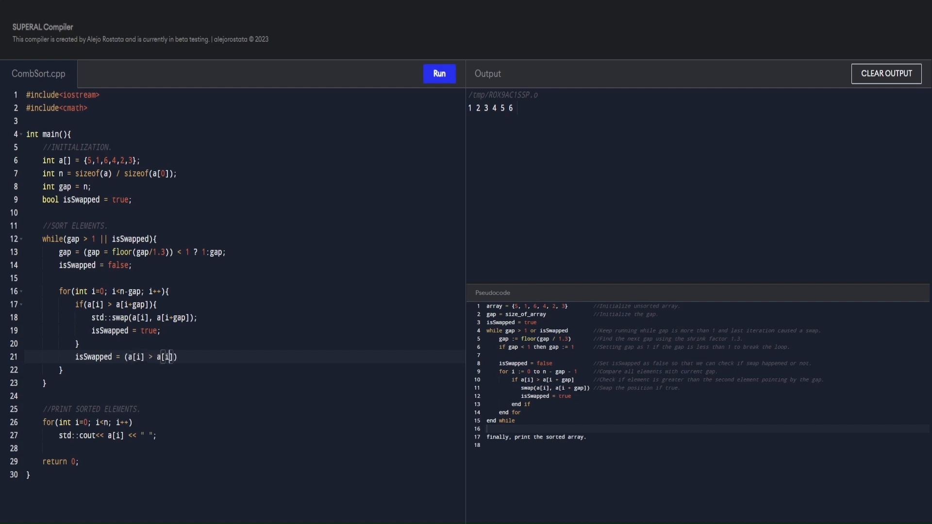
pyautogui.write('+gap]) ?')
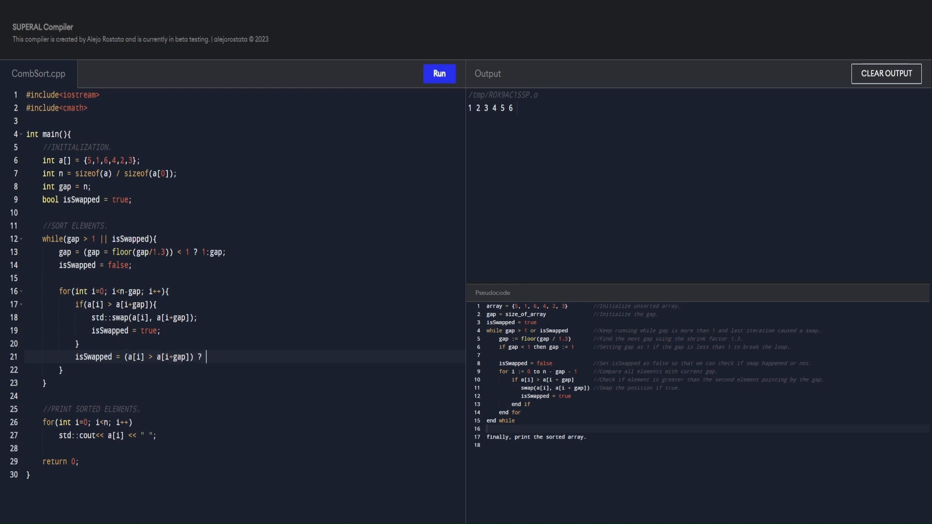
pyautogui.write('std::swa')
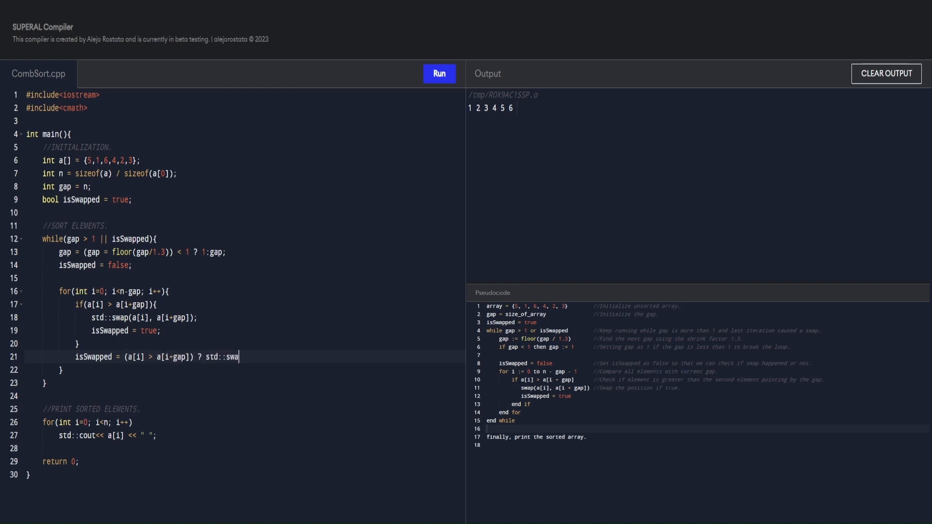
pyautogui.write('()')
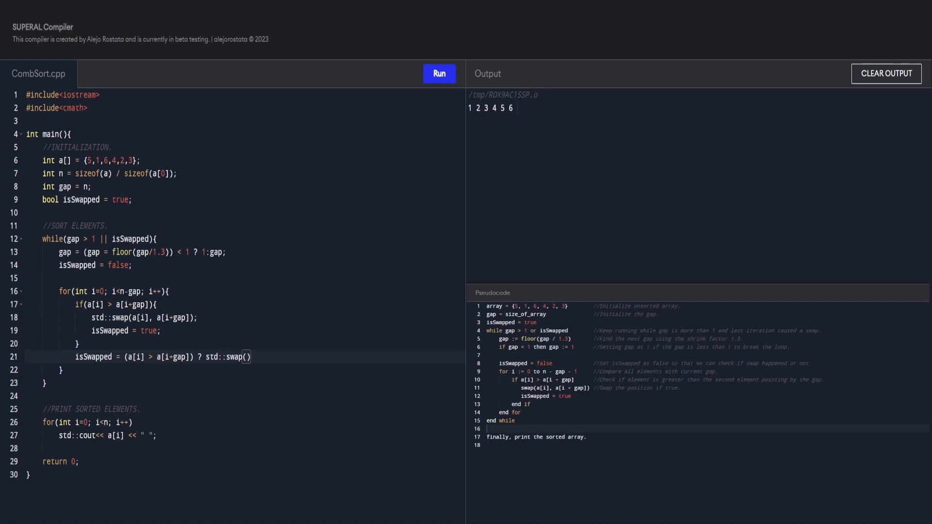
pyautogui.write('a[i],')
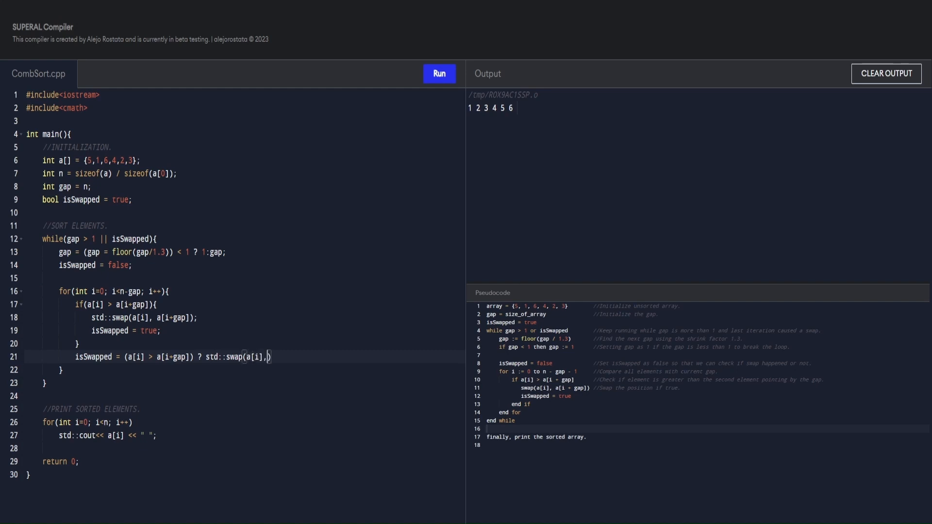
pyautogui.write('a[i+]')
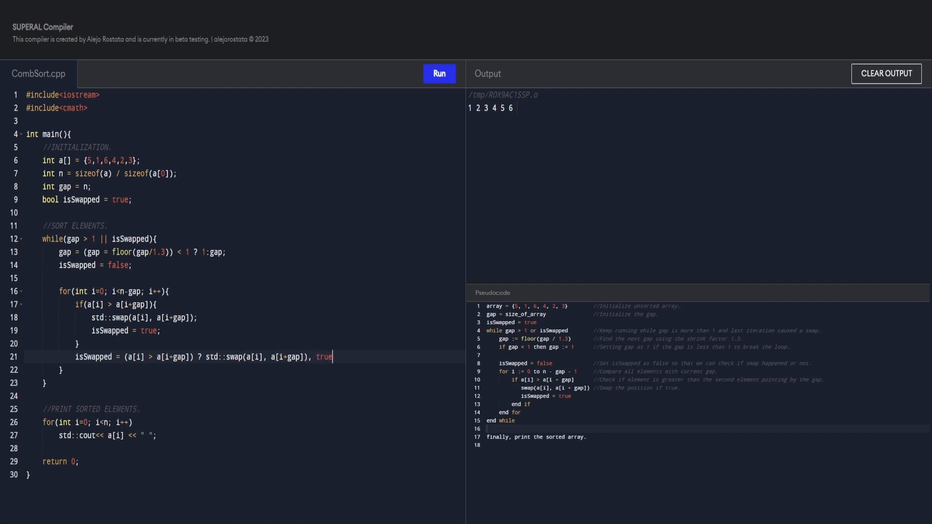
pyautogui.write(': false;')
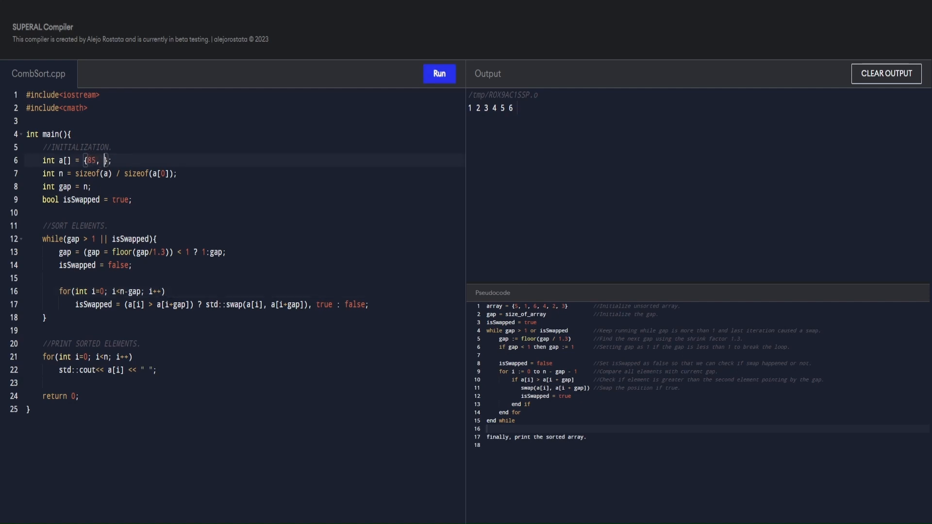
# Fill the array with 85, 4, -75, 95, 85, 0, -11, 25, 0, 1, 2, 3, then run it.
pyautogui.write('4, -75, 95, 85,')
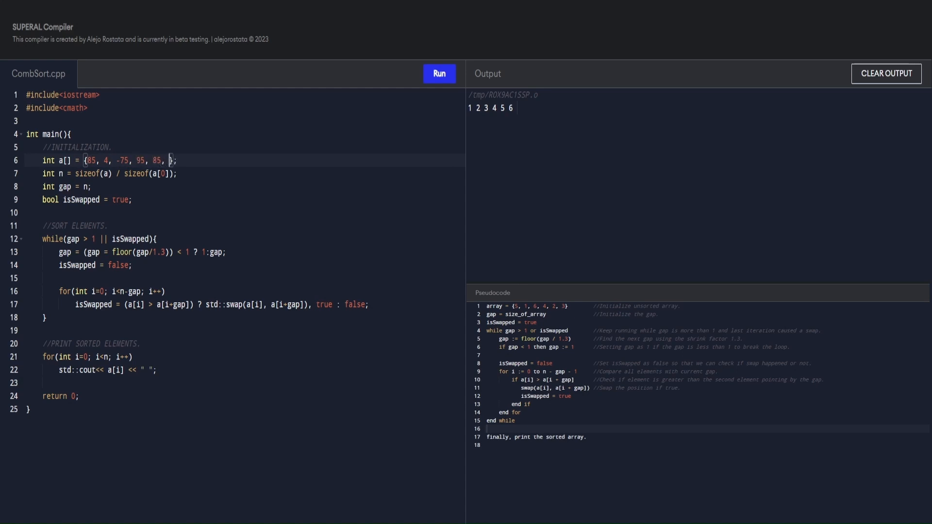
pyautogui.write('0, -11, 25, 0, 1')
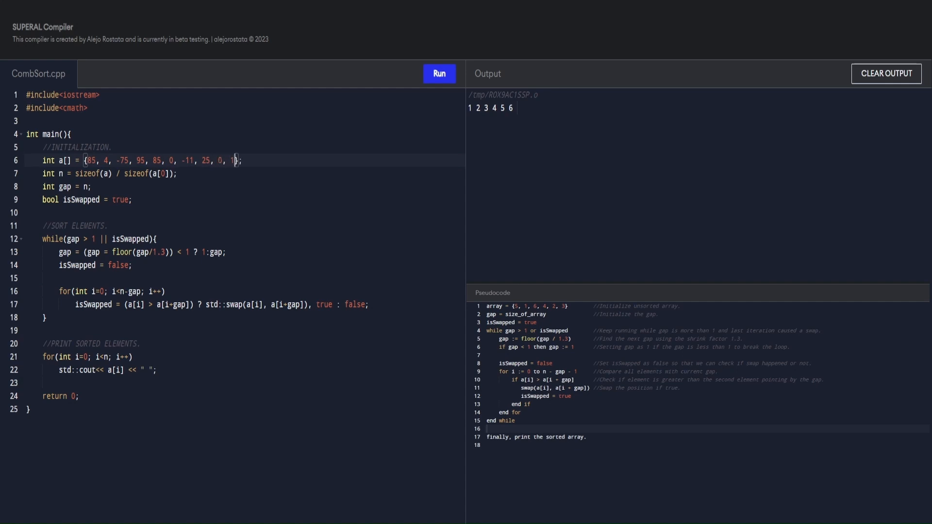
pyautogui.write(', 2, 3')
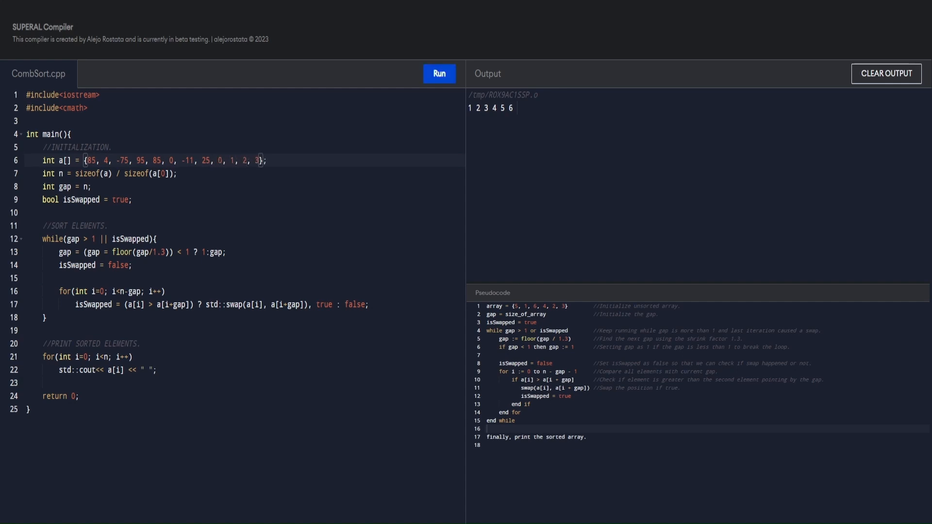
pyautogui.click(439, 73)
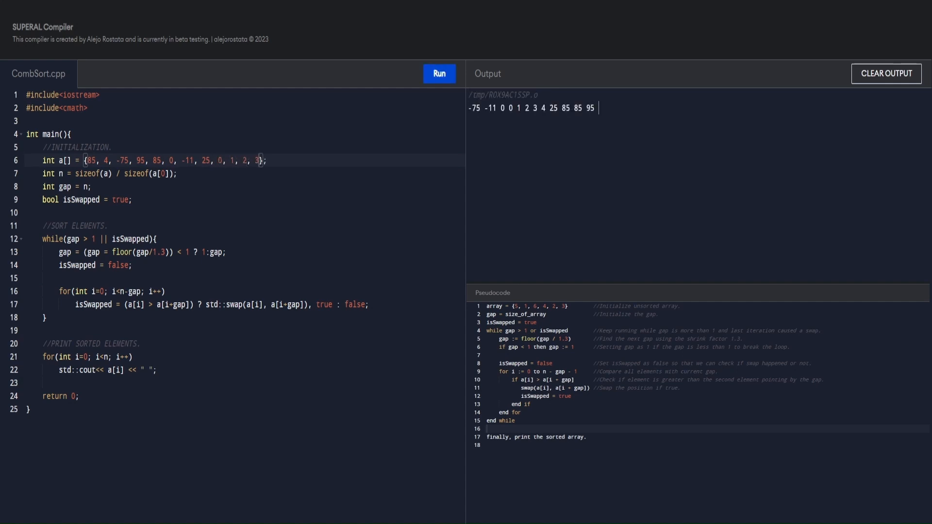